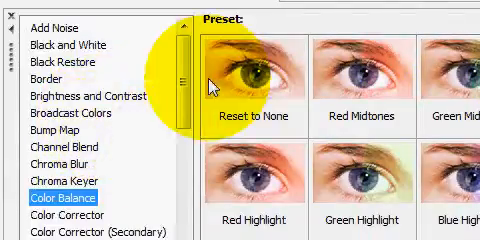
Reveal the Pan/Crop preset list to start setting up the mask
scroll(down, 3)
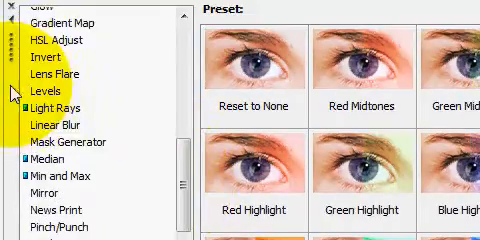
scroll(down, 3)
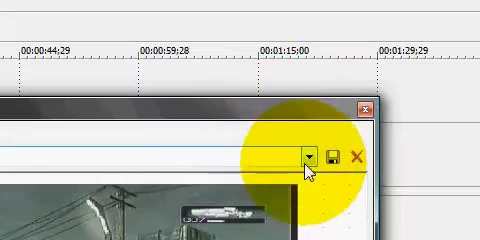
click(308, 156)
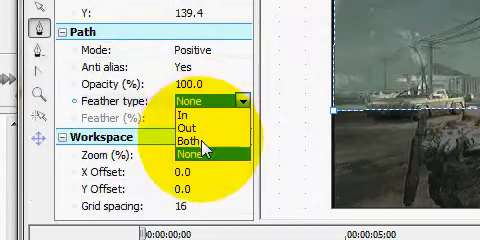
click(192, 139)
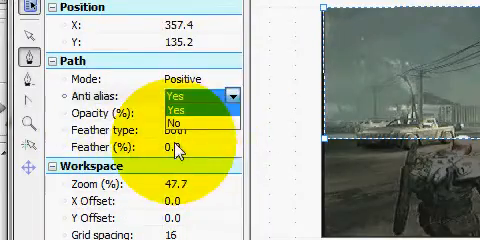
Keep Anti alias set to Yes in the mask's Path properties
click(175, 99)
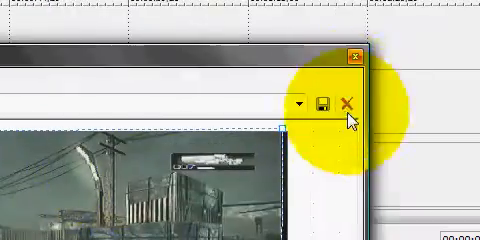
Close Pan/Crop and browse Video FX to the Color Balance Midtone presets
click(347, 98)
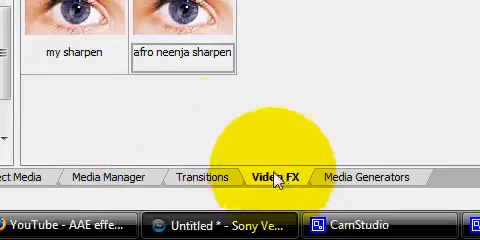
click(265, 177)
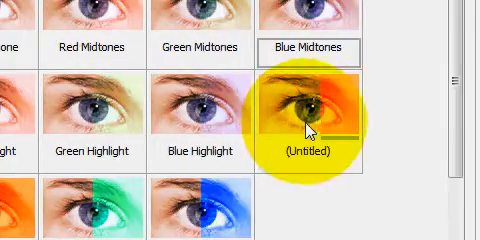
scroll(down, 3)
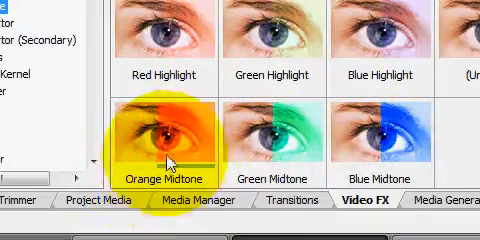